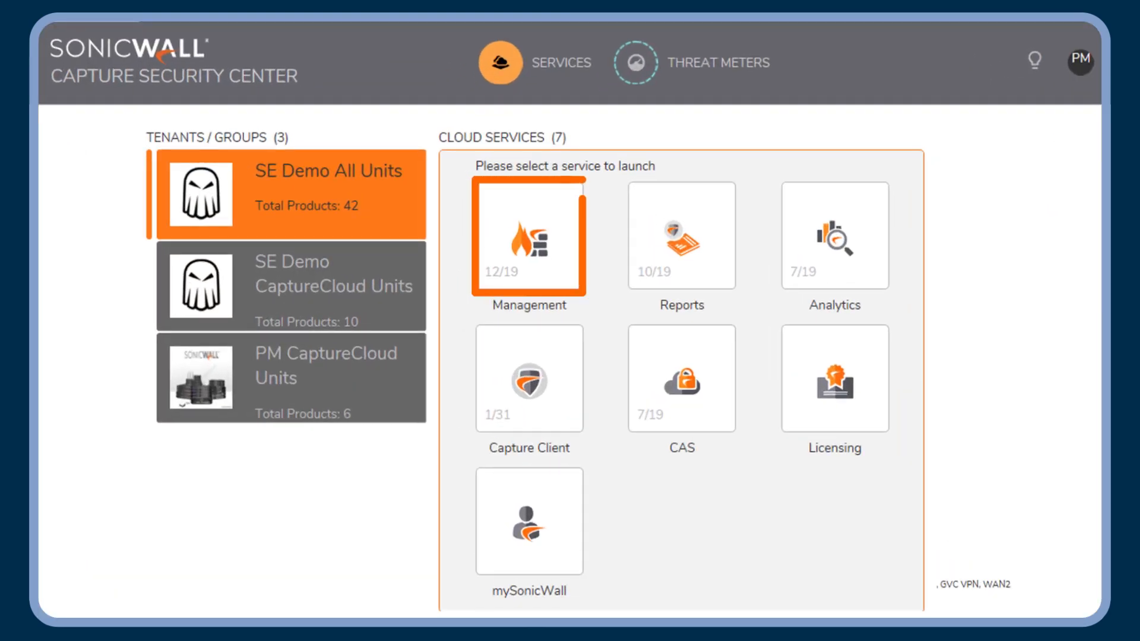
# Step: Open the Management cloud service for the SE Demo All Units tenant
pyautogui.click(529, 237)
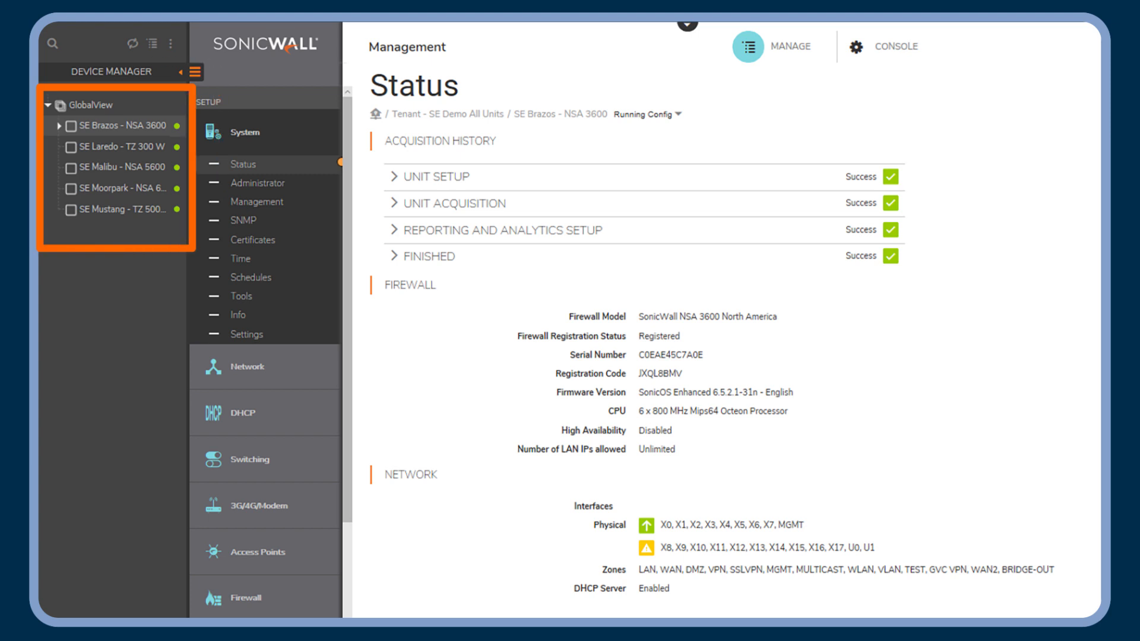
pyautogui.click(160, 225)
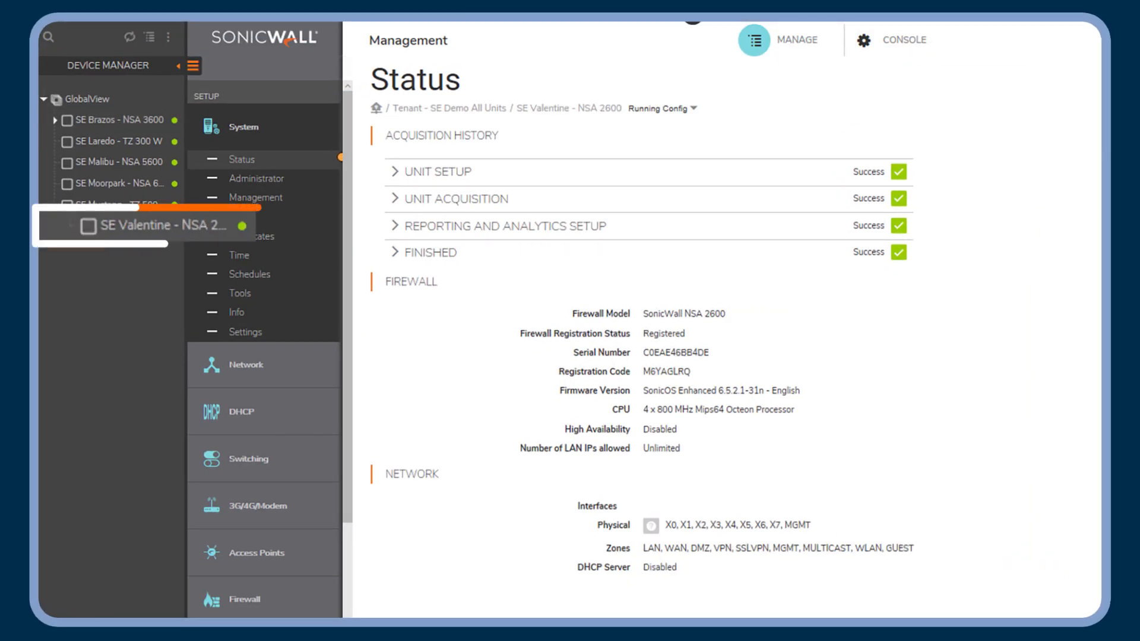